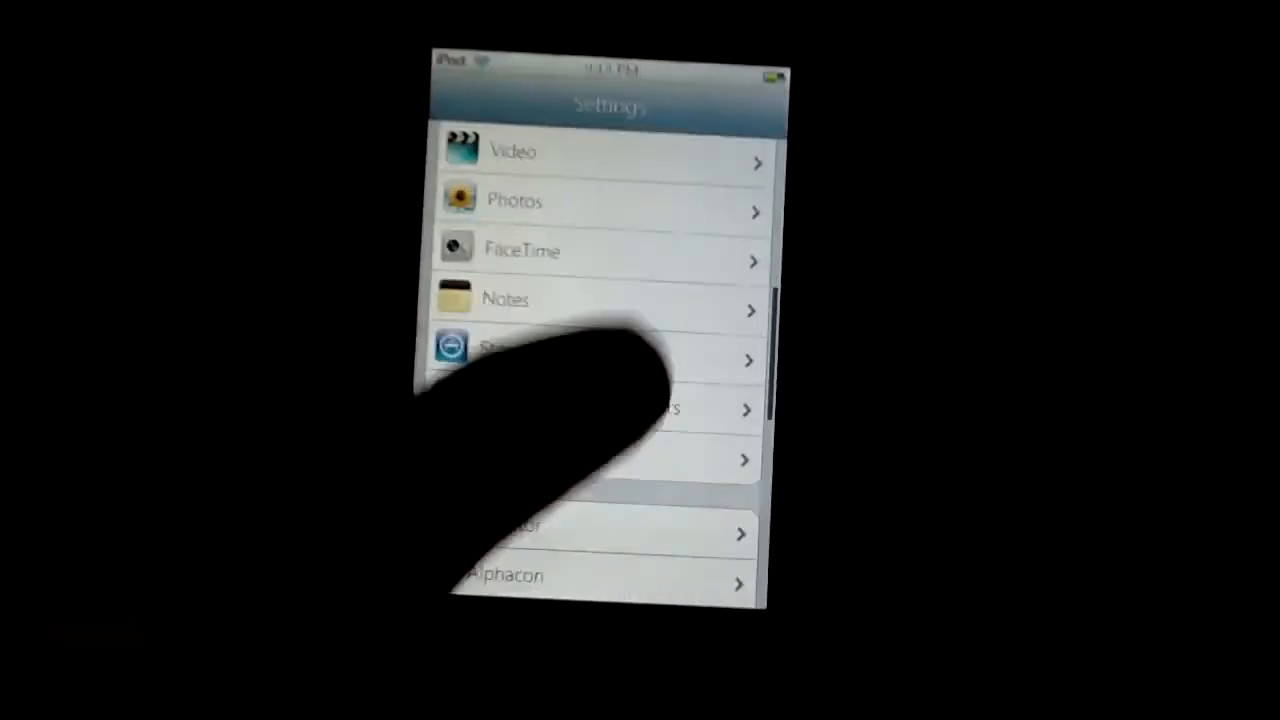
Step: Scroll down the Settings list to reach the CardSwitcher entry
scroll(down, 3)
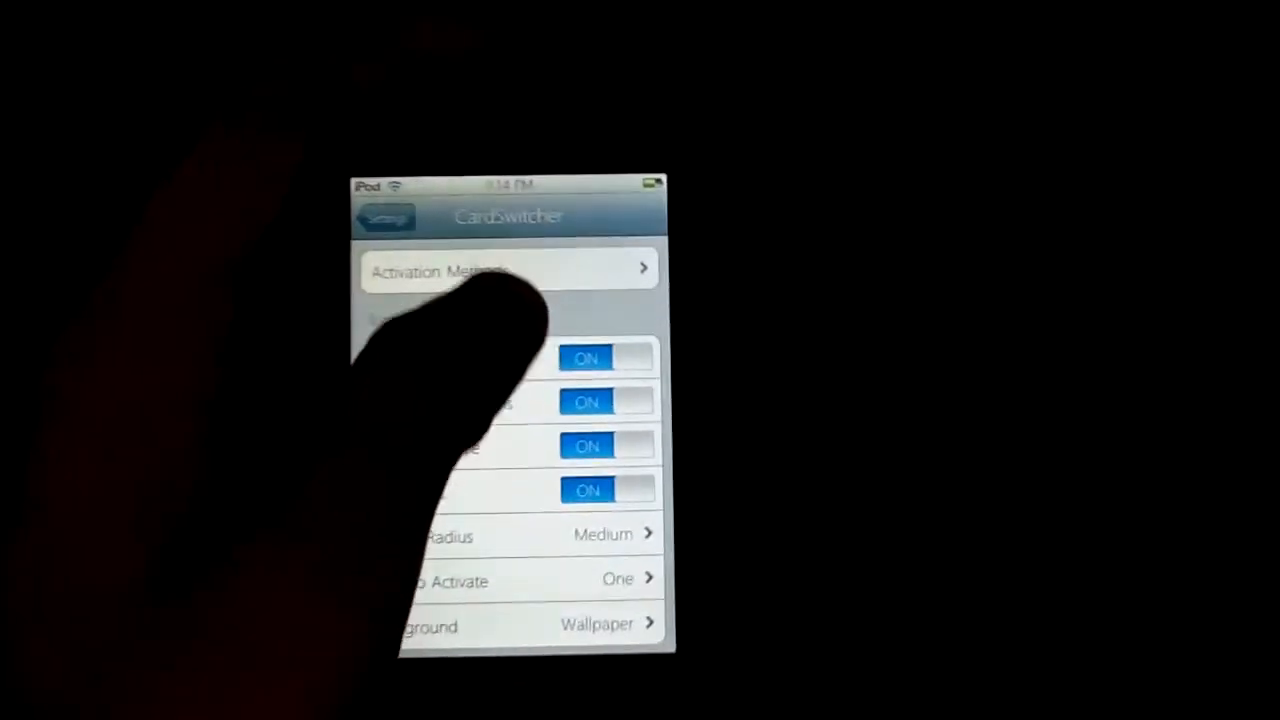
Step: Choose an Activation Method for the switcher, keeping the toggles on and Wallpaper background
click(508, 270)
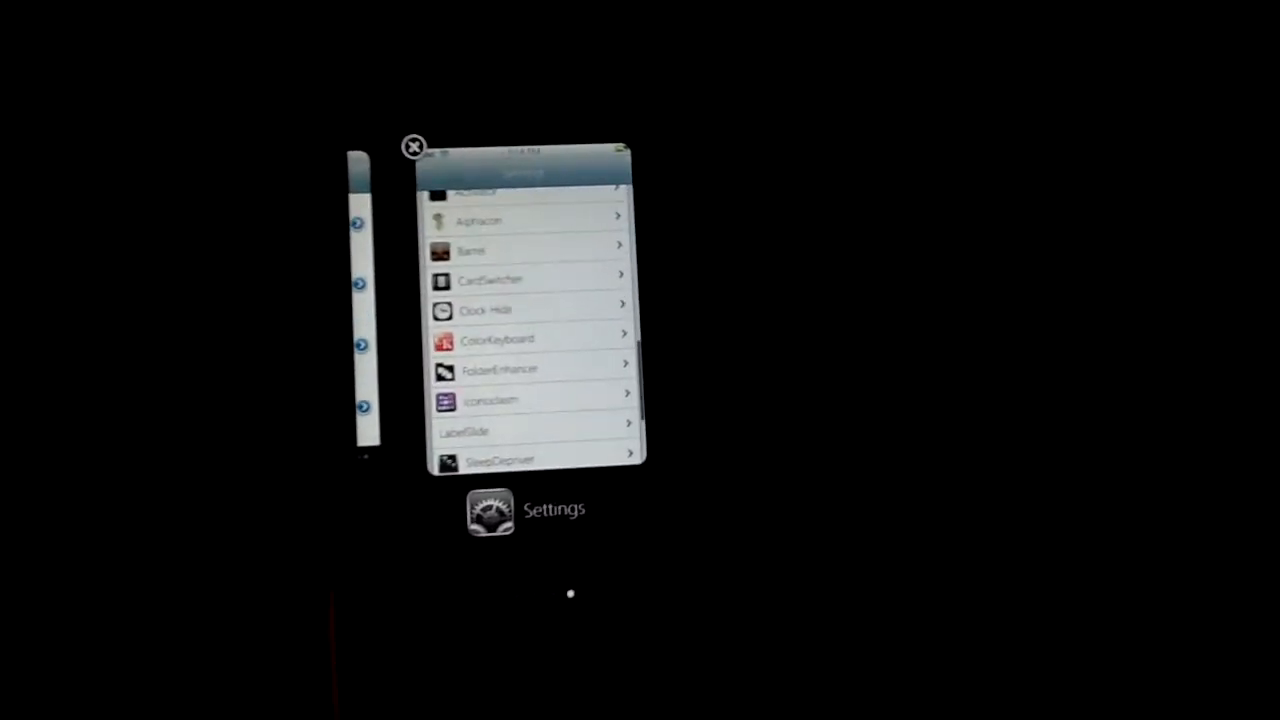
Step: Switch to the Cydia card showing the CardSwitcher package by Kyle Howells, 146 kB
click(490, 280)
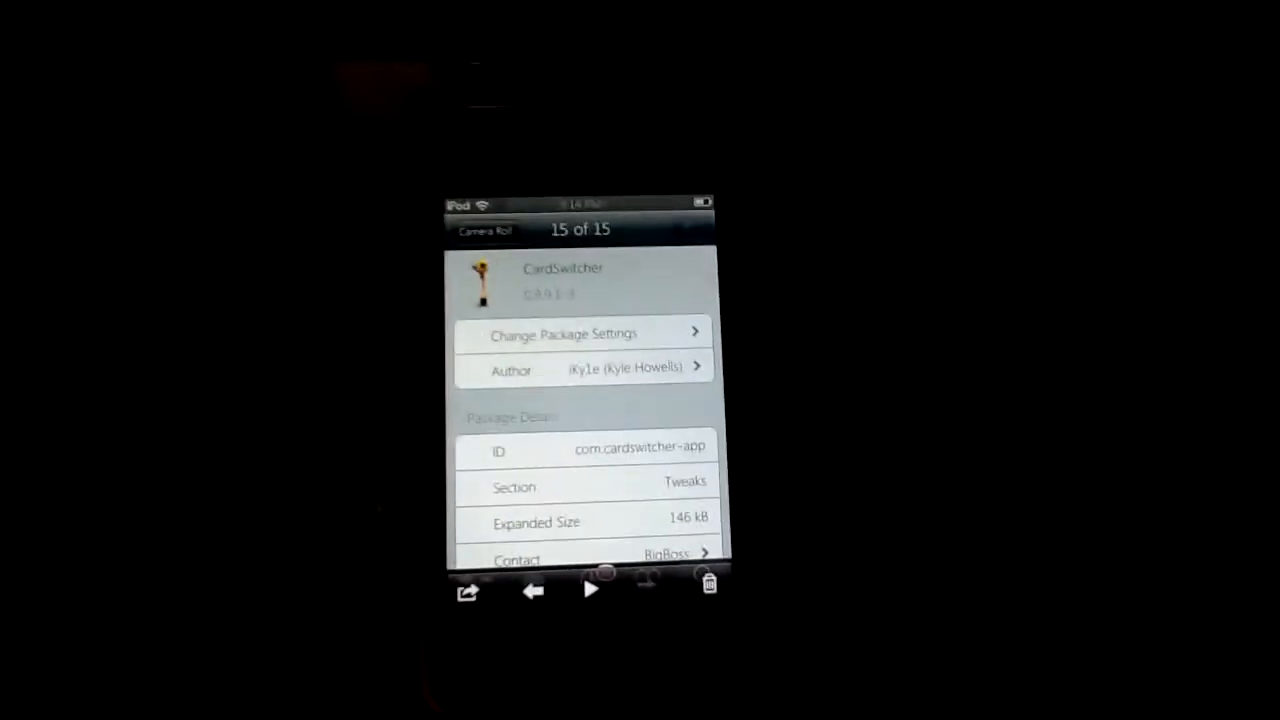